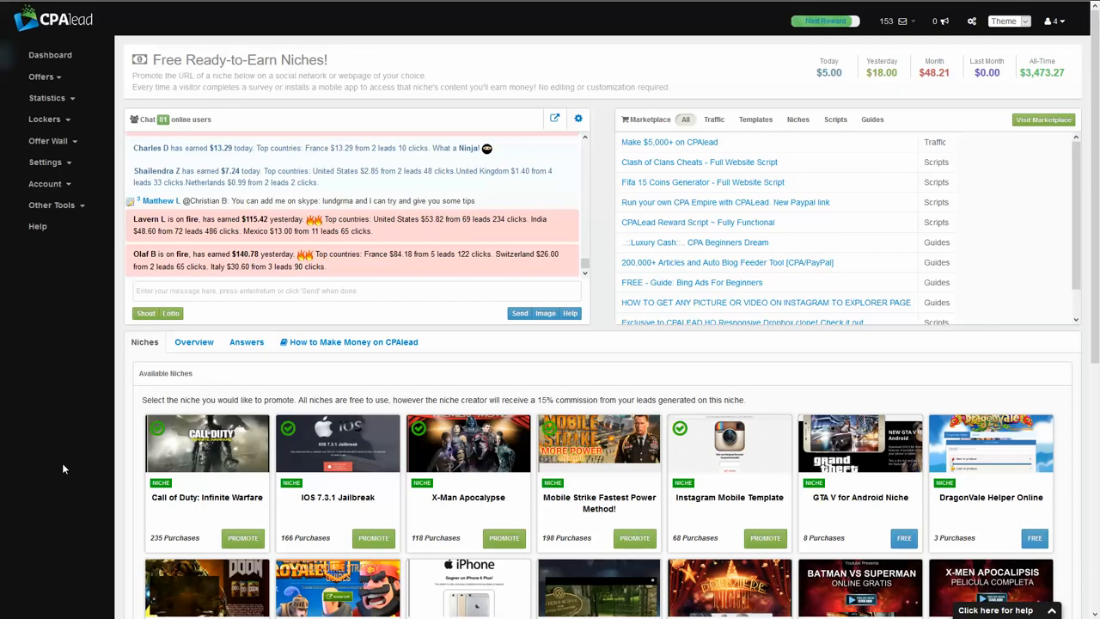
pyautogui.moveTo(306, 301)
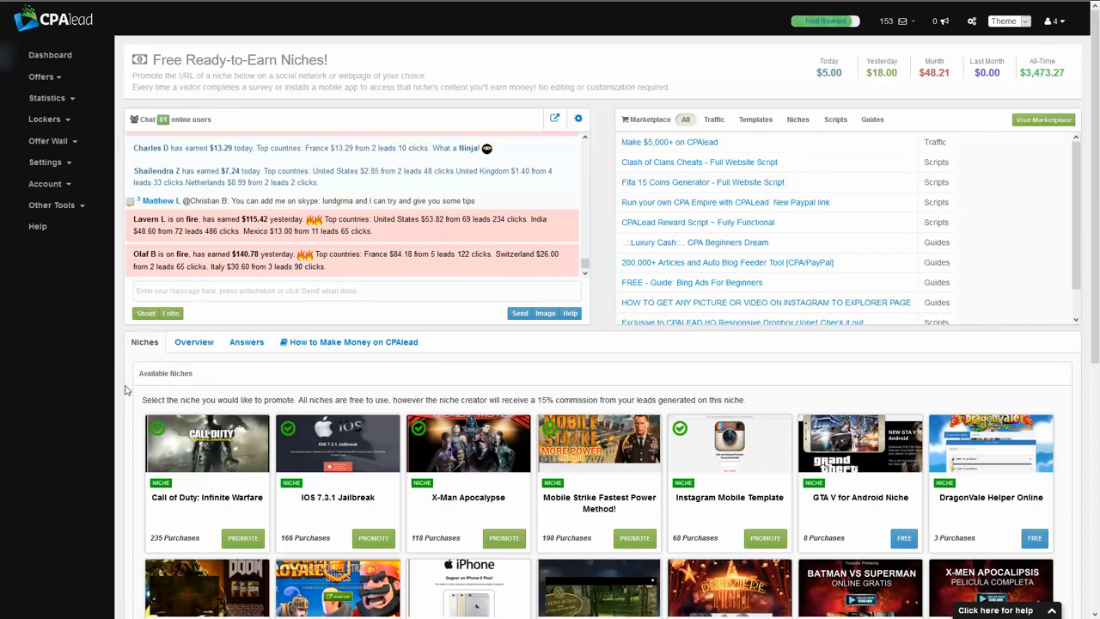
# - Get the Share This URL link for the Mobile Strike Fastest Power Method niche via PROMOTE
pyautogui.scroll(-3)
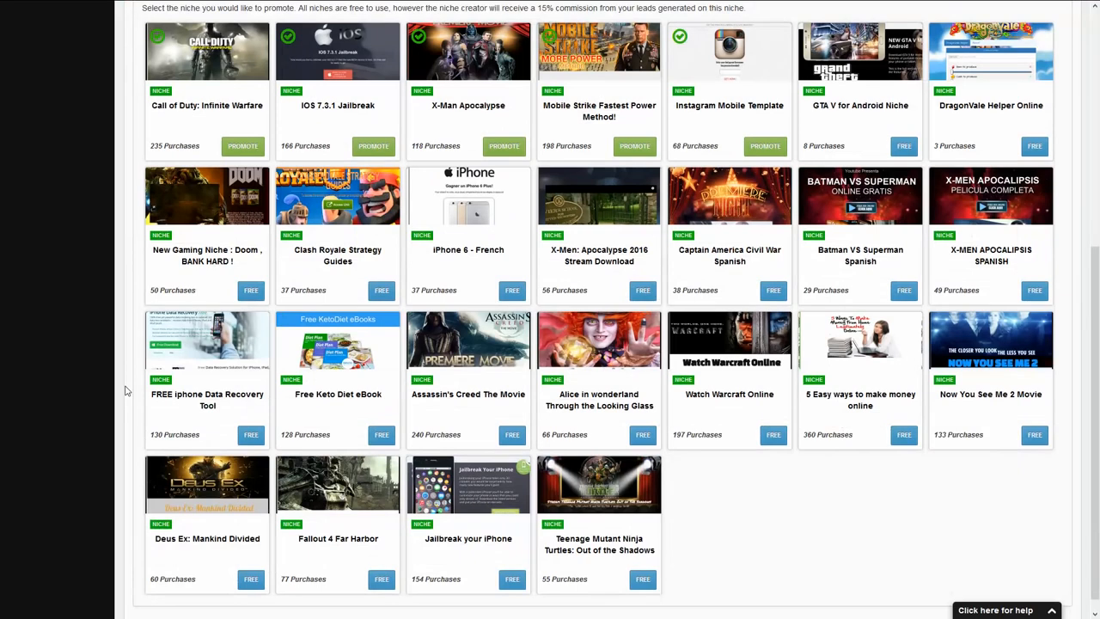
pyautogui.scroll(3)
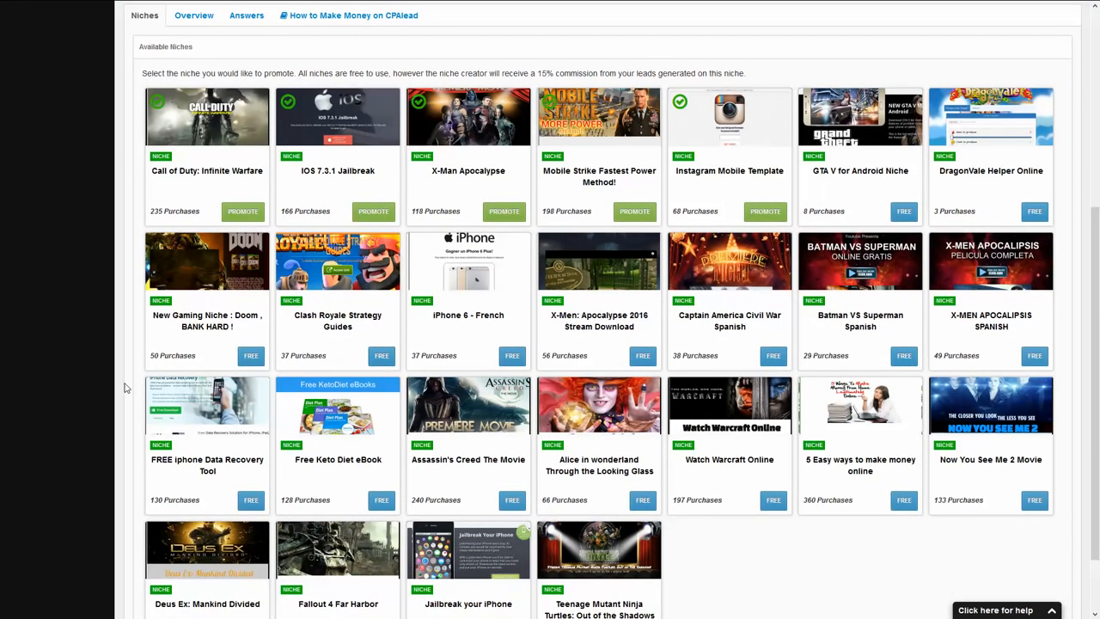
pyautogui.scroll(-3)
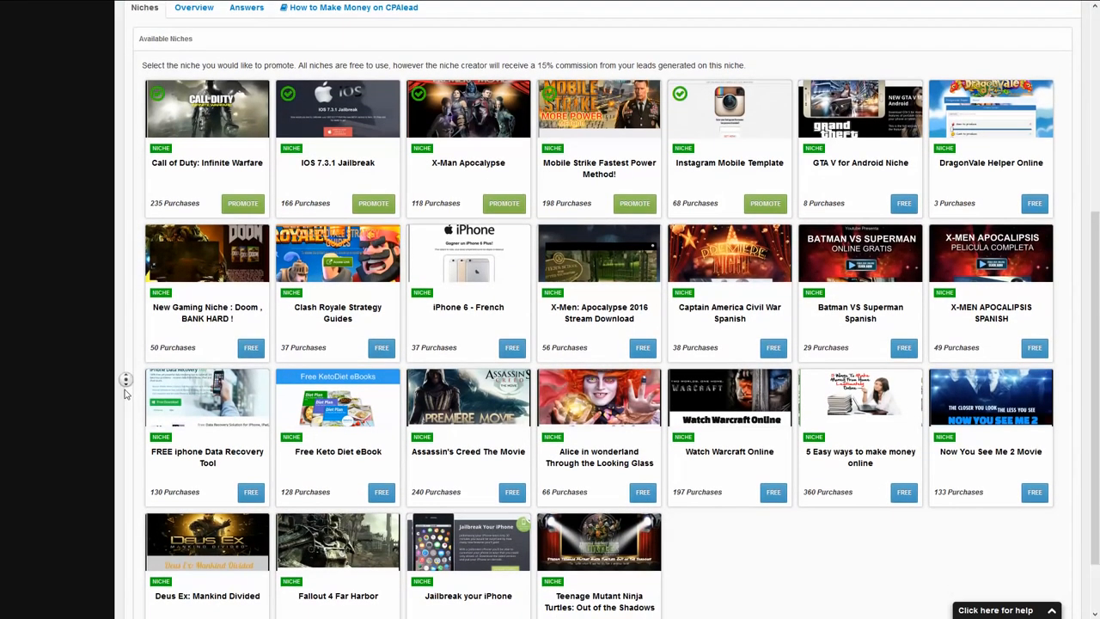
pyautogui.scroll(-3)
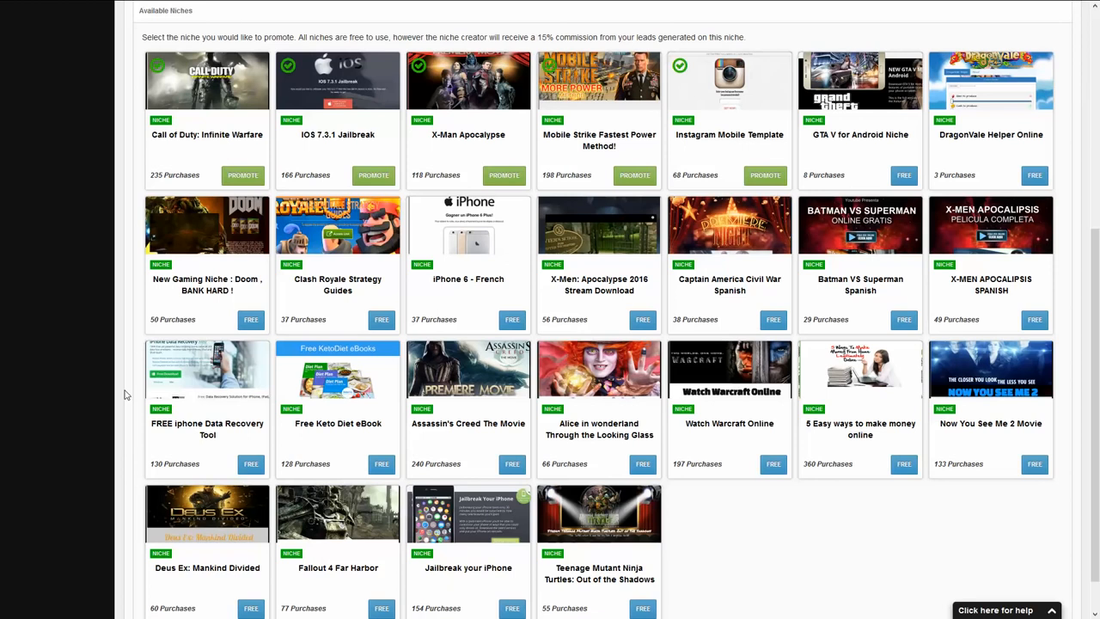
pyautogui.moveTo(1062, 482)
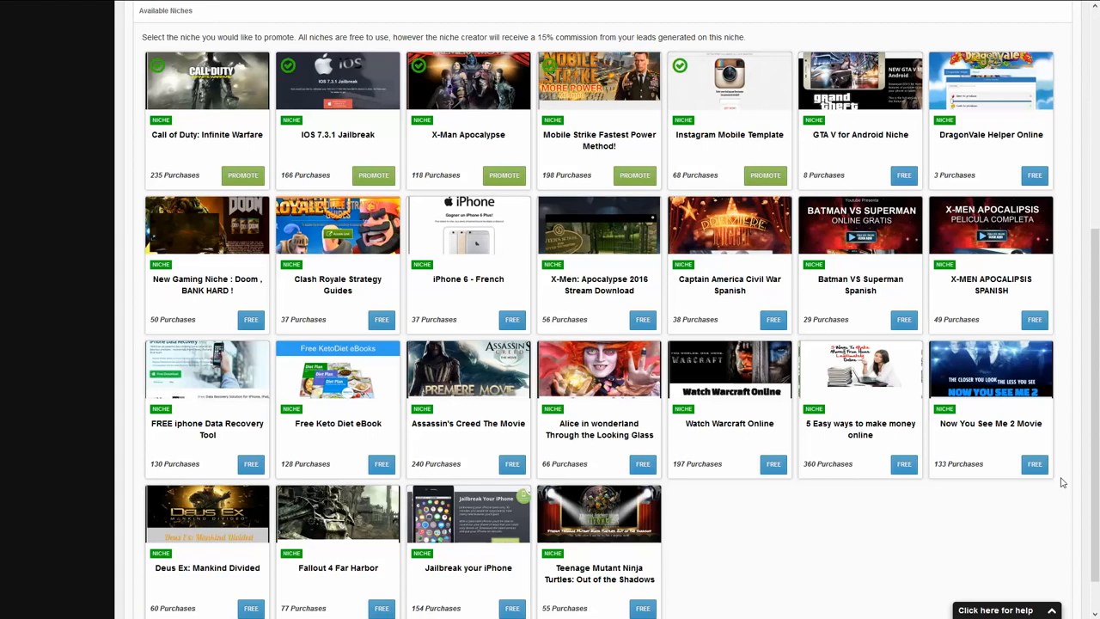
pyautogui.moveTo(914, 552)
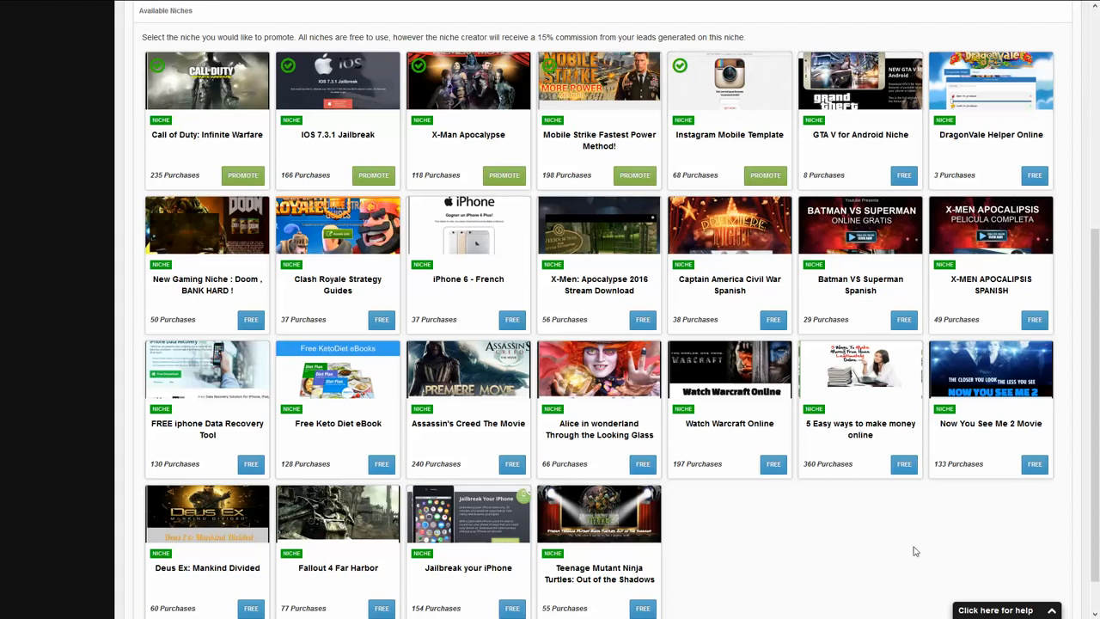
pyautogui.moveTo(765, 576)
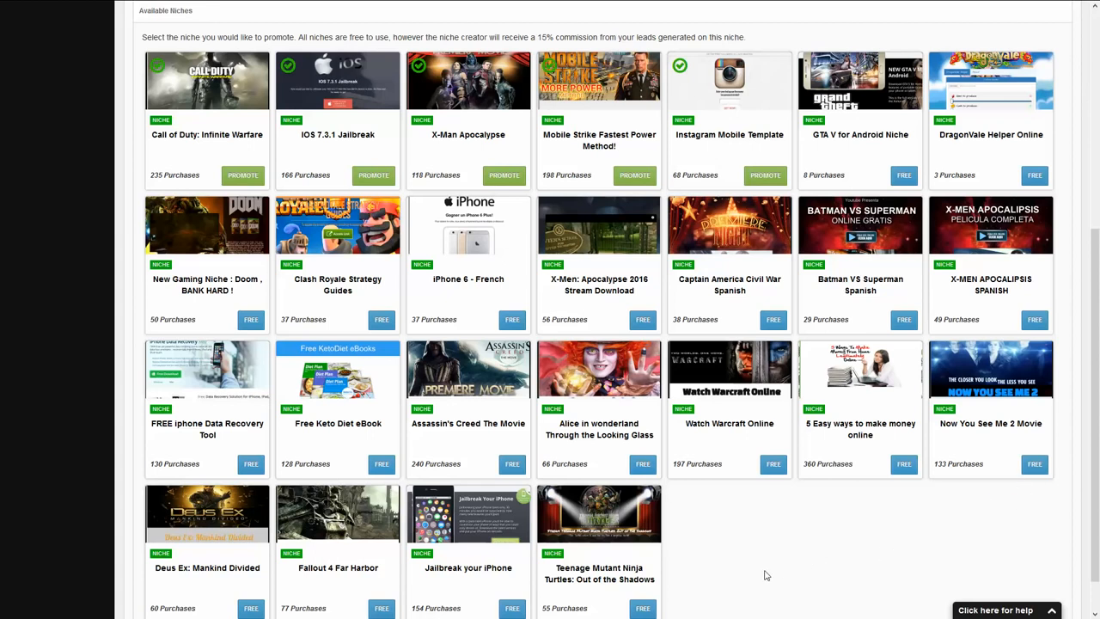
pyautogui.moveTo(575, 155)
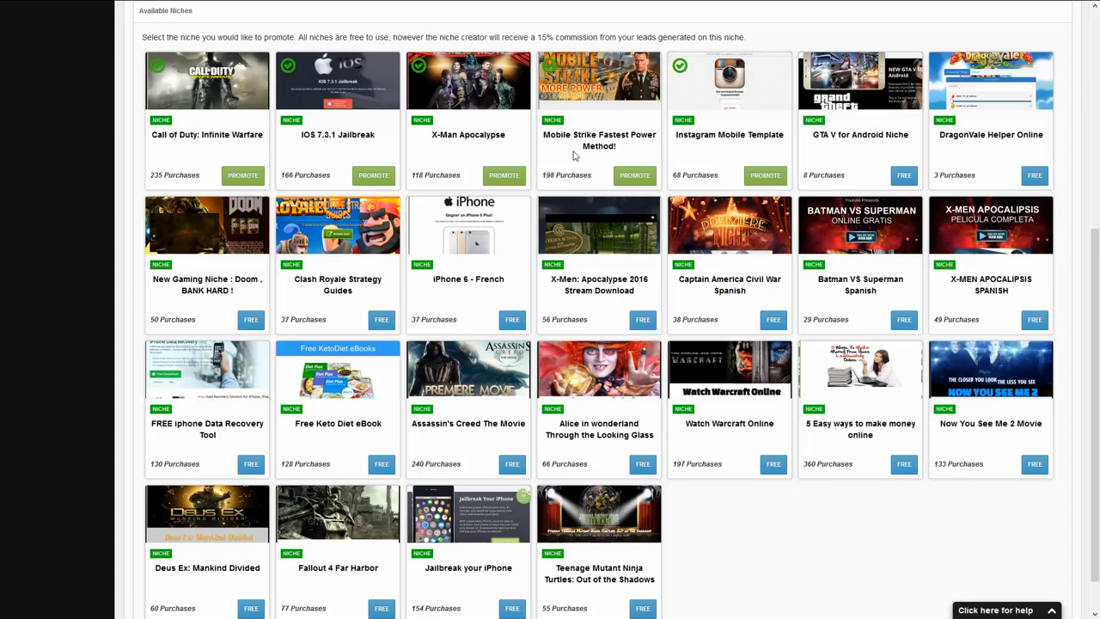
pyautogui.moveTo(595, 163)
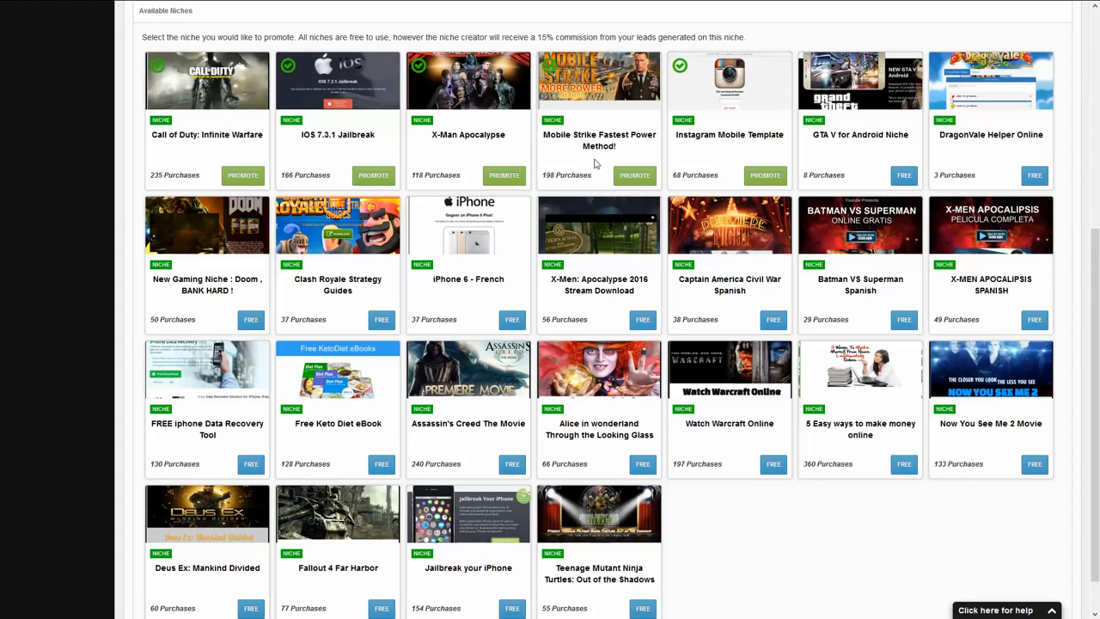
pyautogui.moveTo(635, 176)
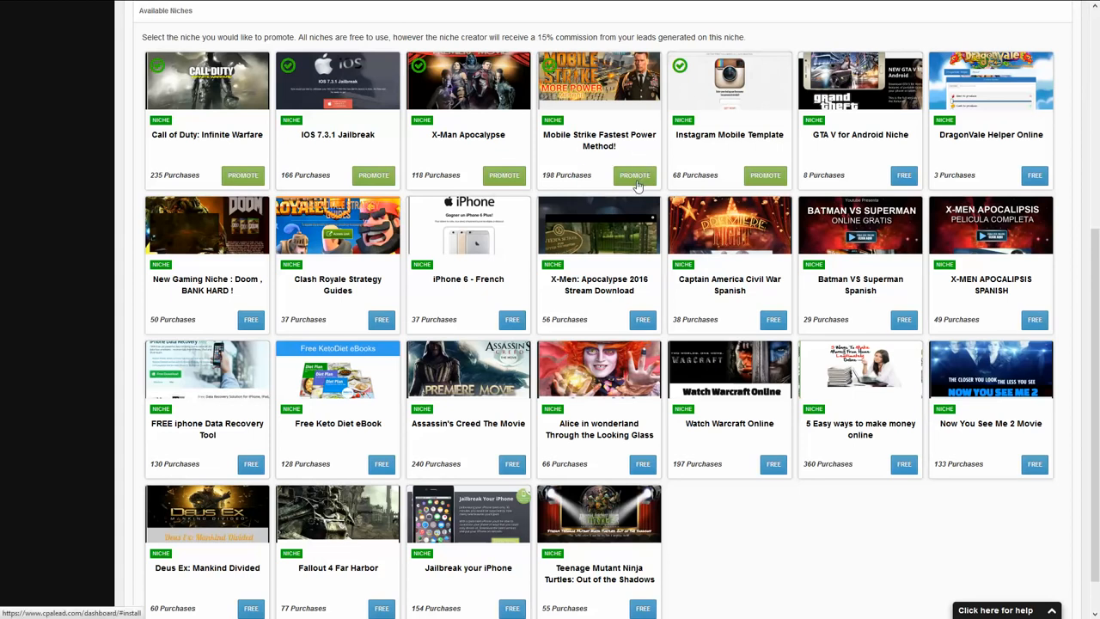
pyautogui.click(634, 175)
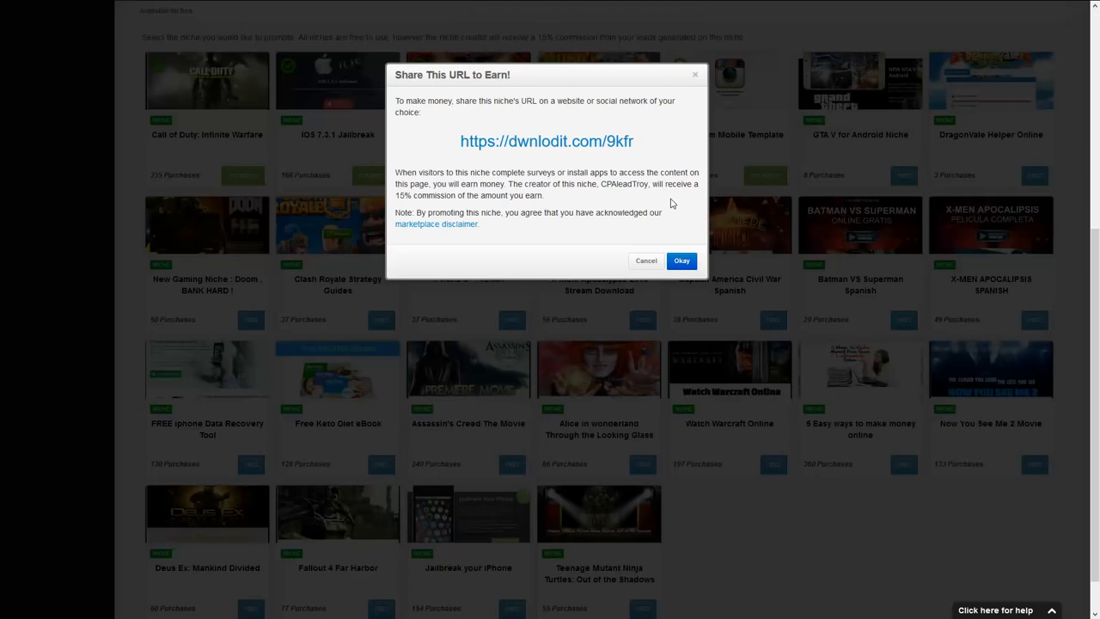
pyautogui.moveTo(665, 185)
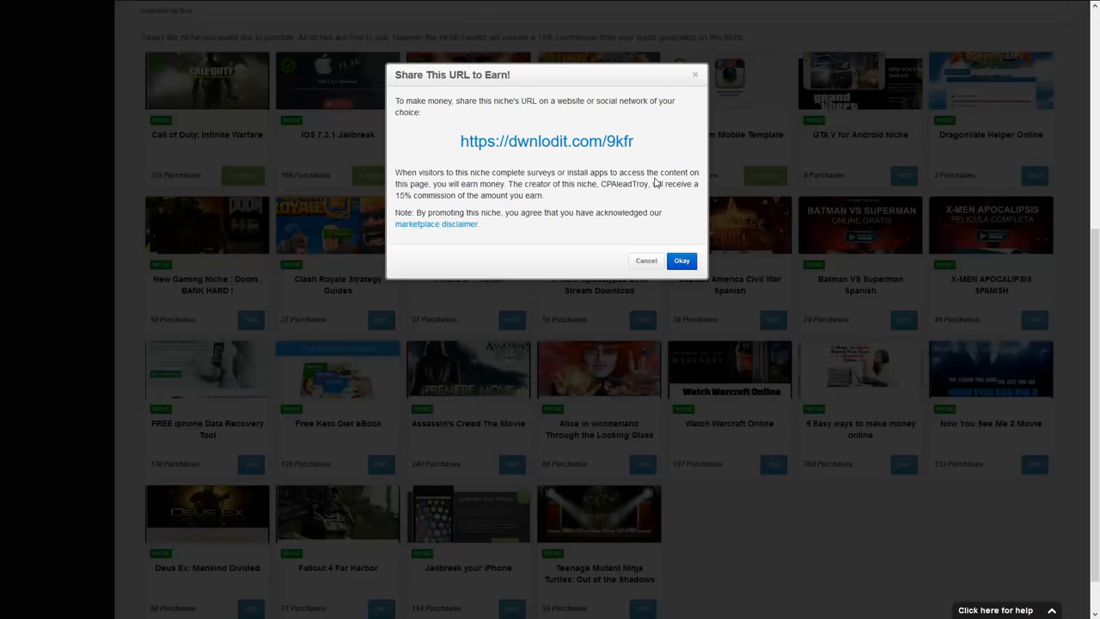
pyautogui.moveTo(651, 146)
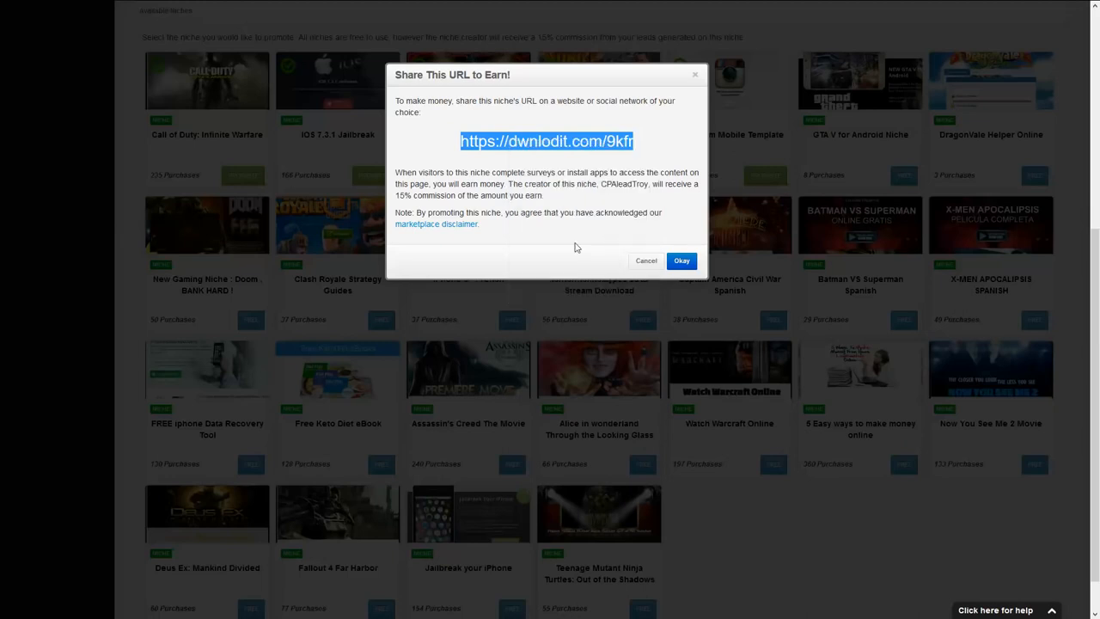
pyautogui.moveTo(148, 351)
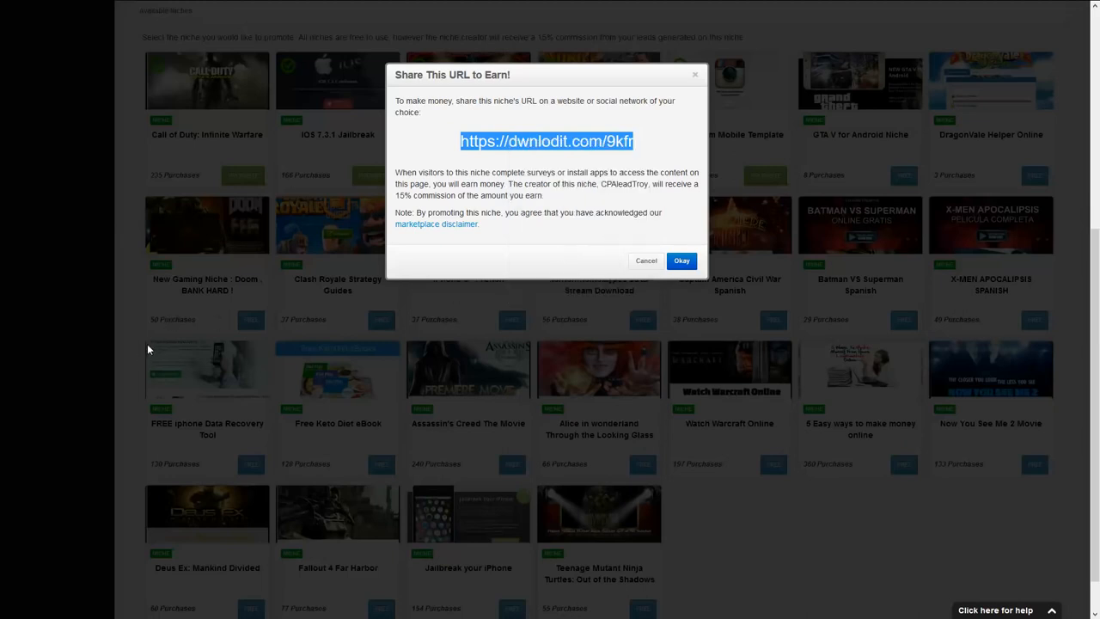
pyautogui.moveTo(93, 346)
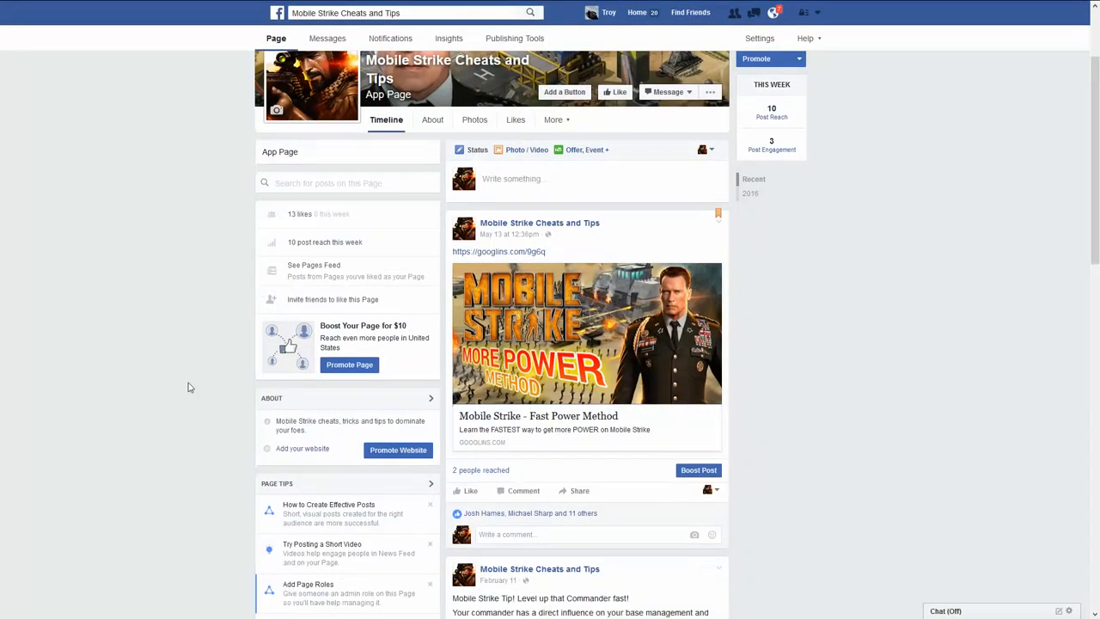
pyautogui.moveTo(846, 430)
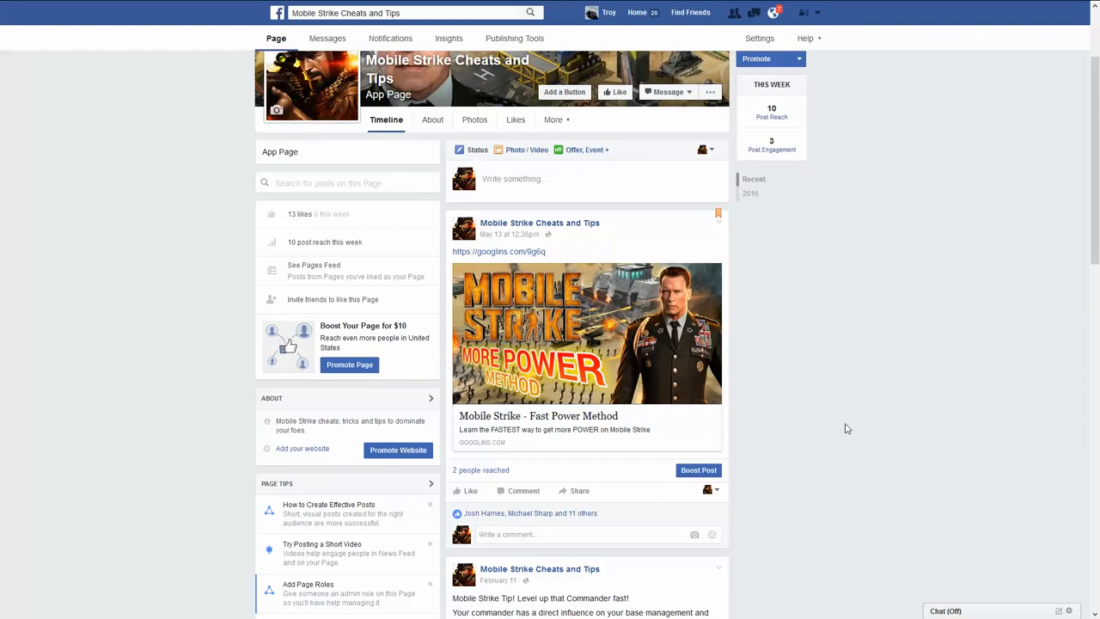
pyautogui.moveTo(561, 278)
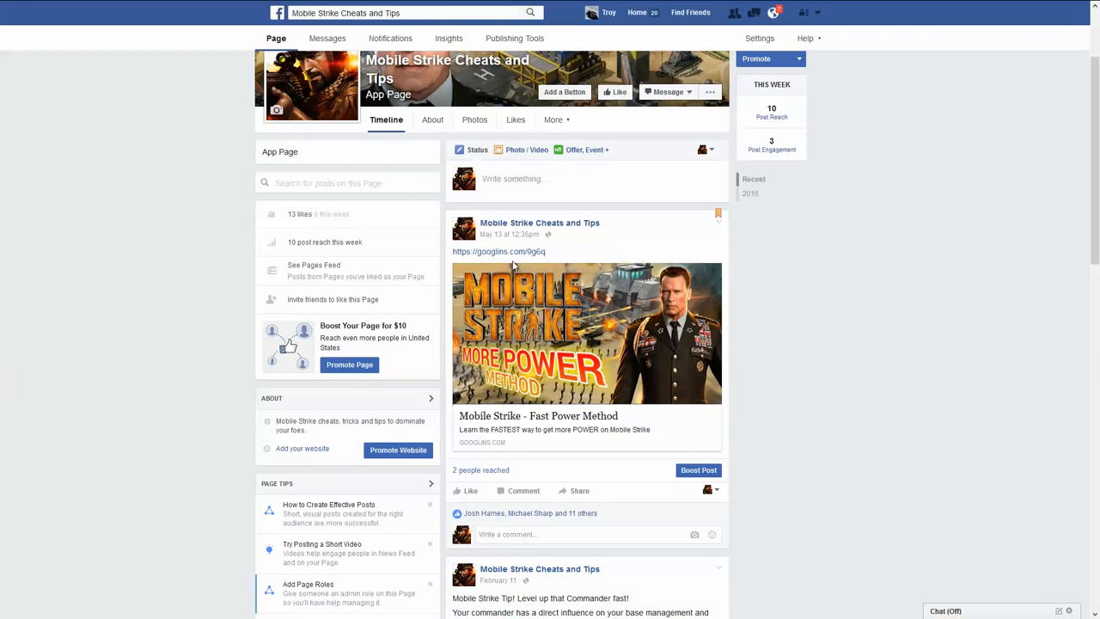
pyautogui.moveTo(634, 334)
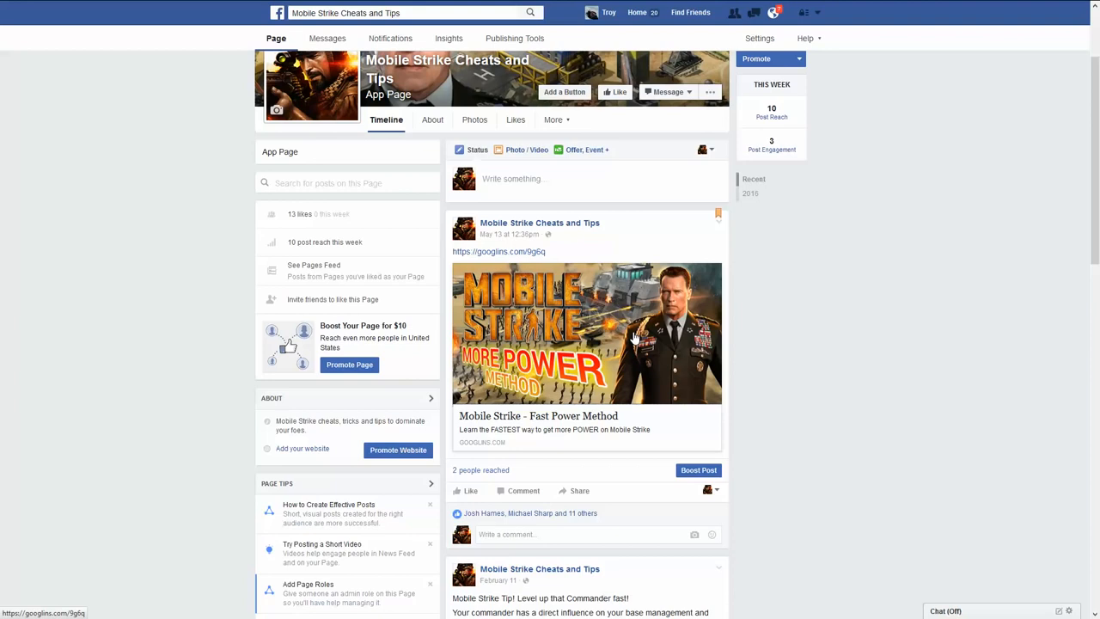
pyautogui.moveTo(583, 420)
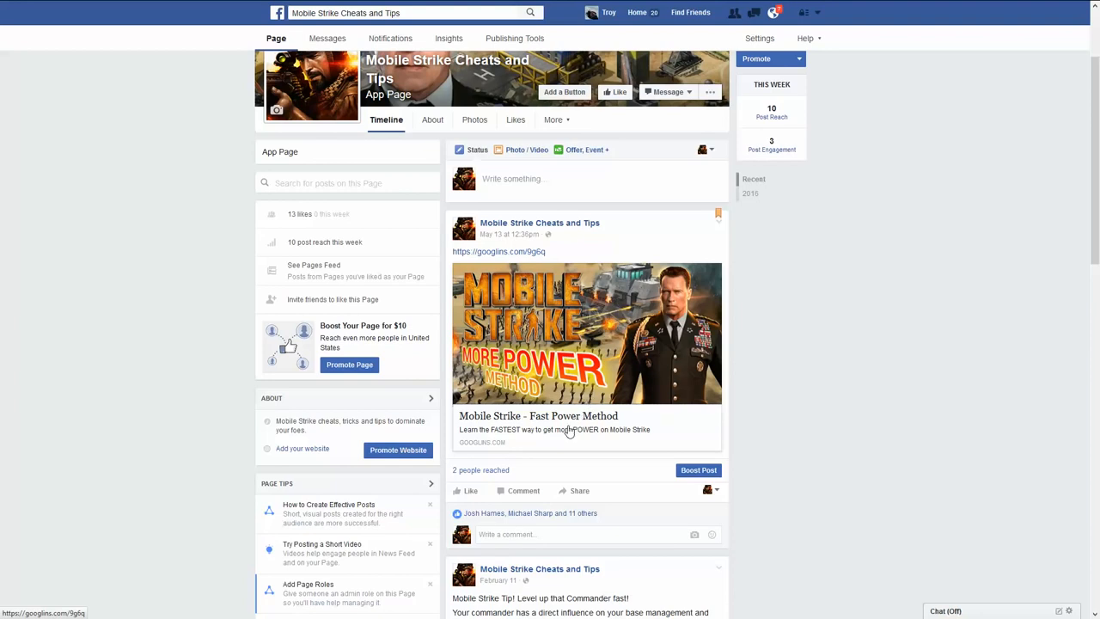
pyautogui.moveTo(569, 436)
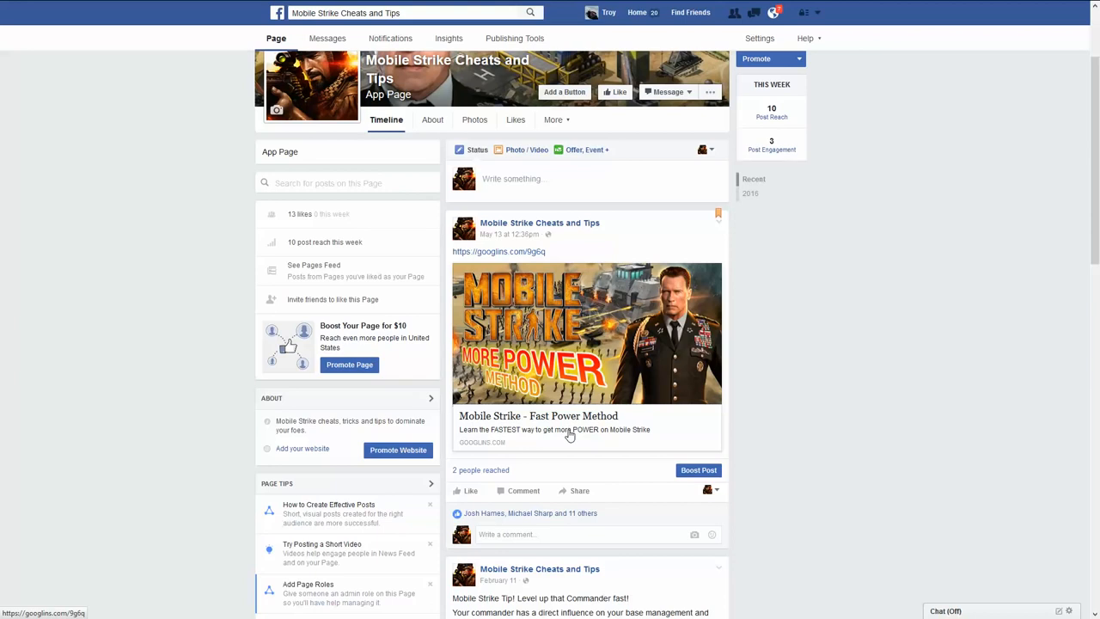
pyautogui.moveTo(581, 426)
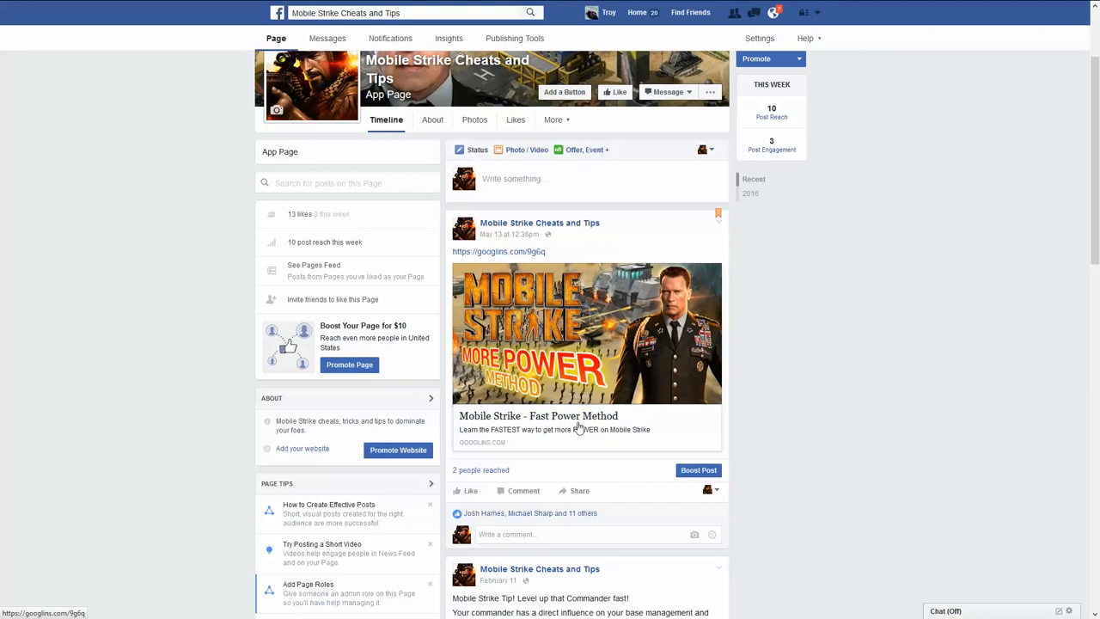
pyautogui.moveTo(911, 445)
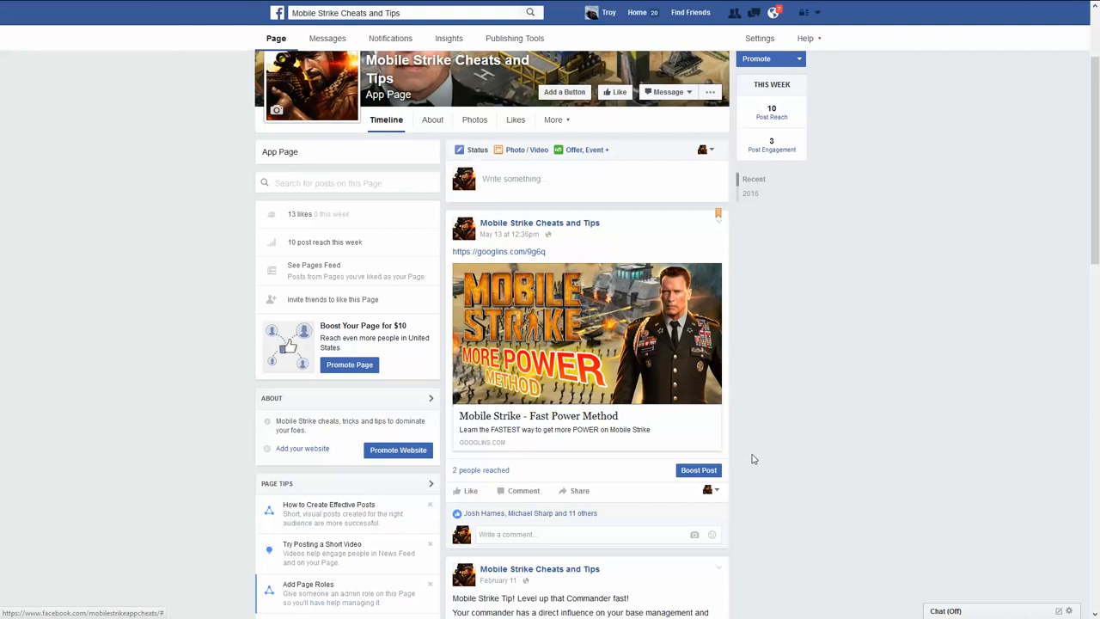
pyautogui.moveTo(863, 449)
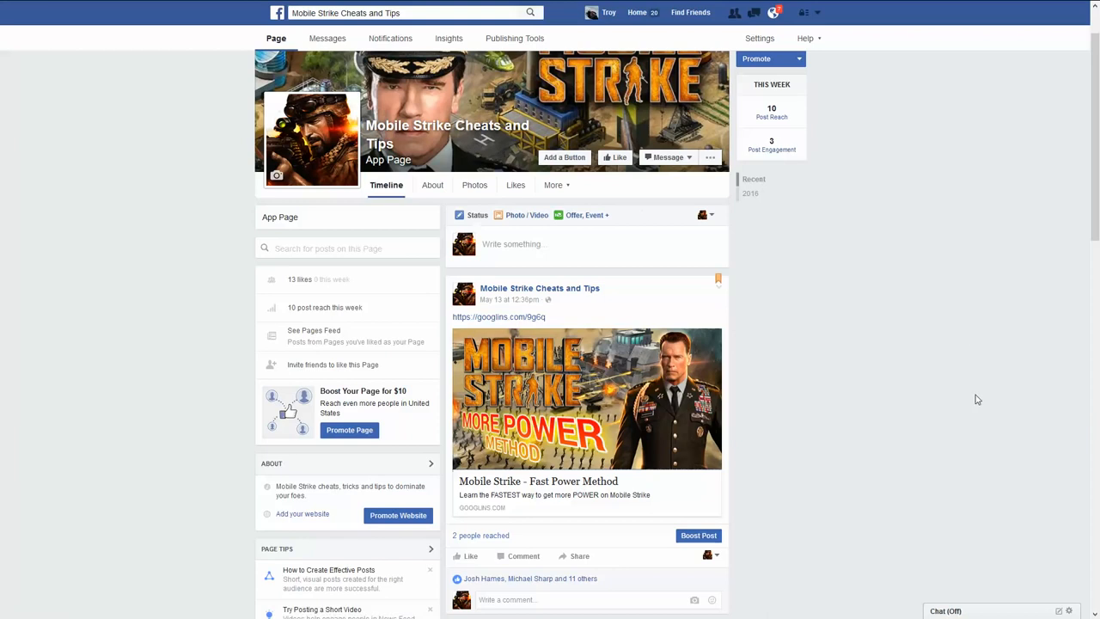
pyautogui.scroll(-3)
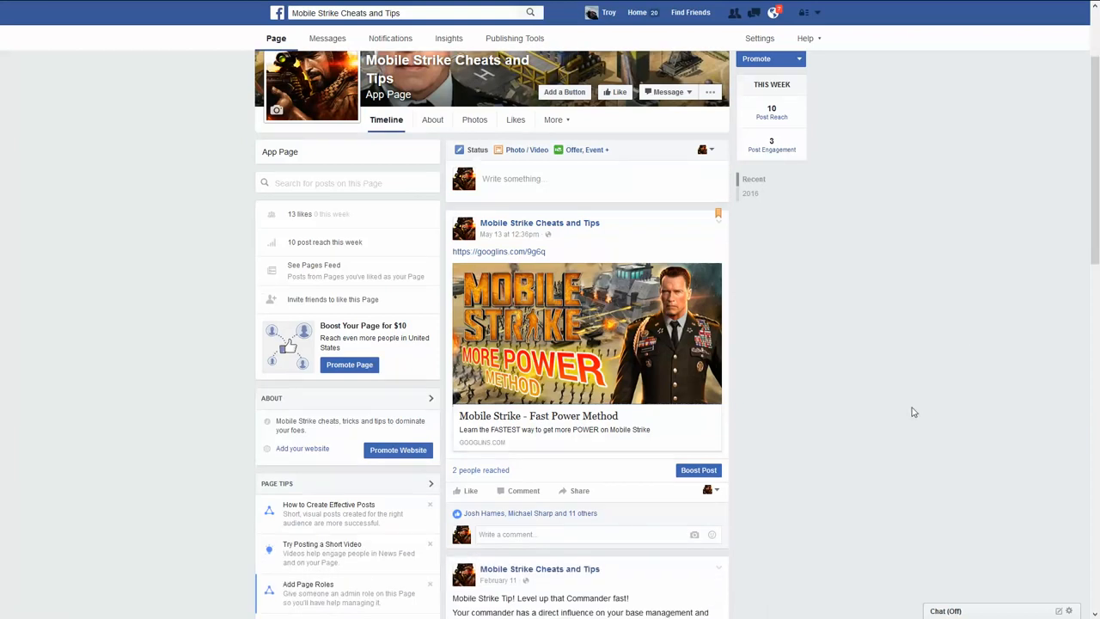
pyautogui.moveTo(630, 368)
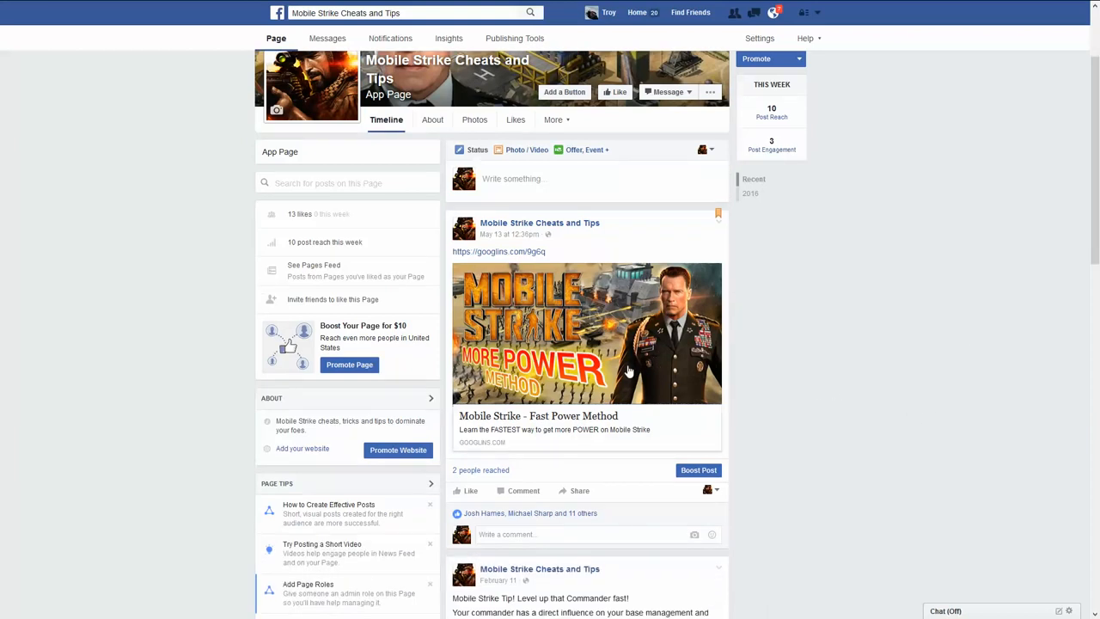
pyautogui.moveTo(532, 368)
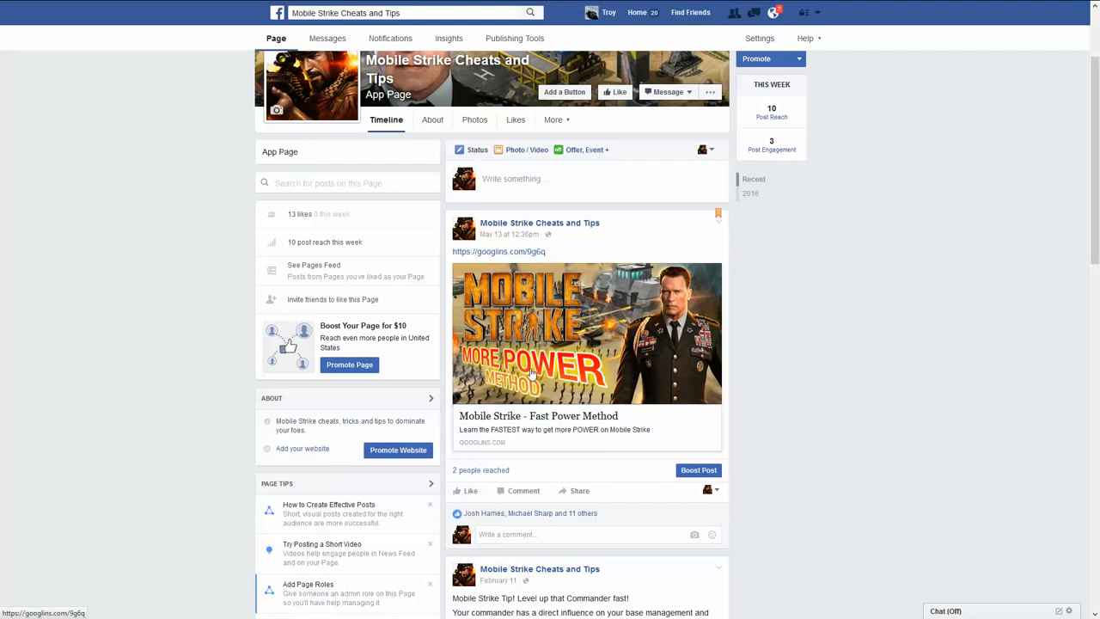
pyautogui.moveTo(643, 378)
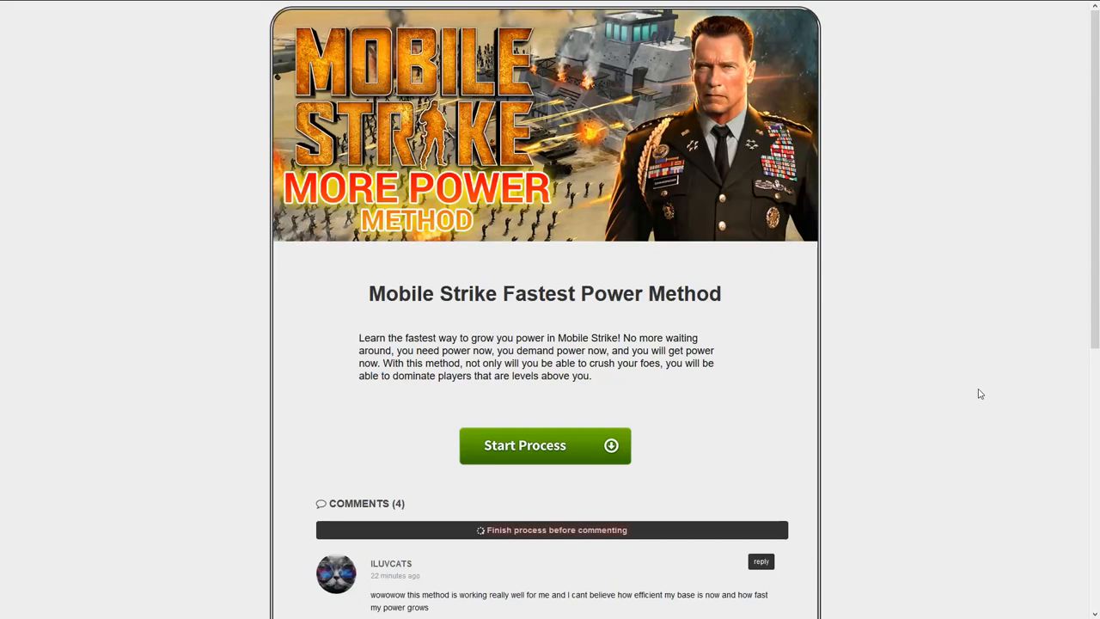
pyautogui.moveTo(930, 390)
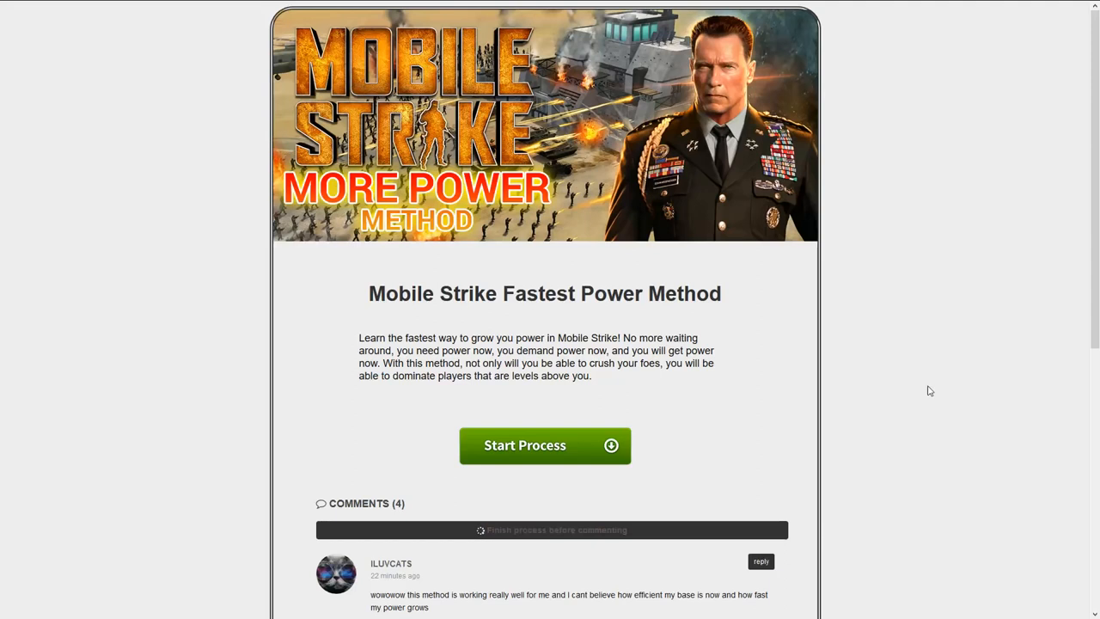
pyautogui.moveTo(958, 392)
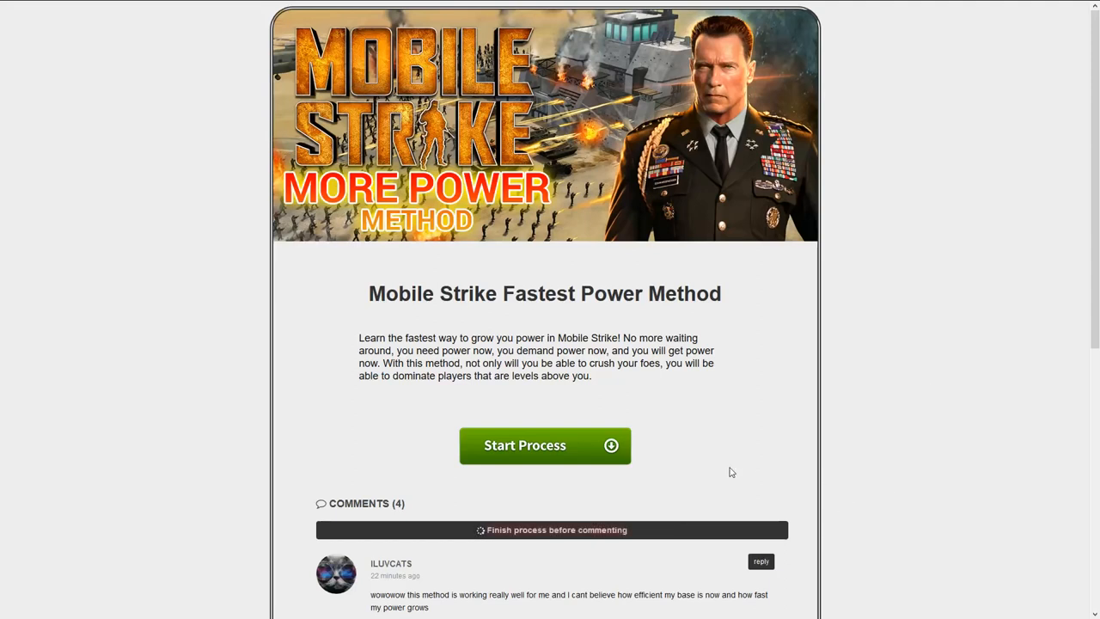
pyautogui.moveTo(533, 447)
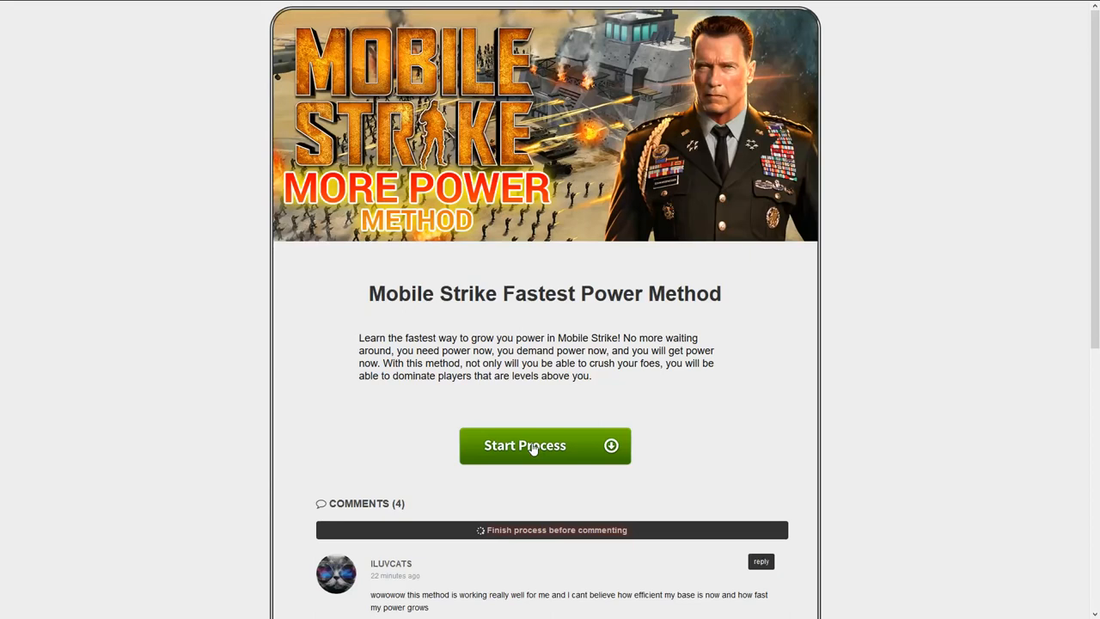
# - Start the process on the landing page to trigger the four-offer quick survey locker
pyautogui.click(543, 446)
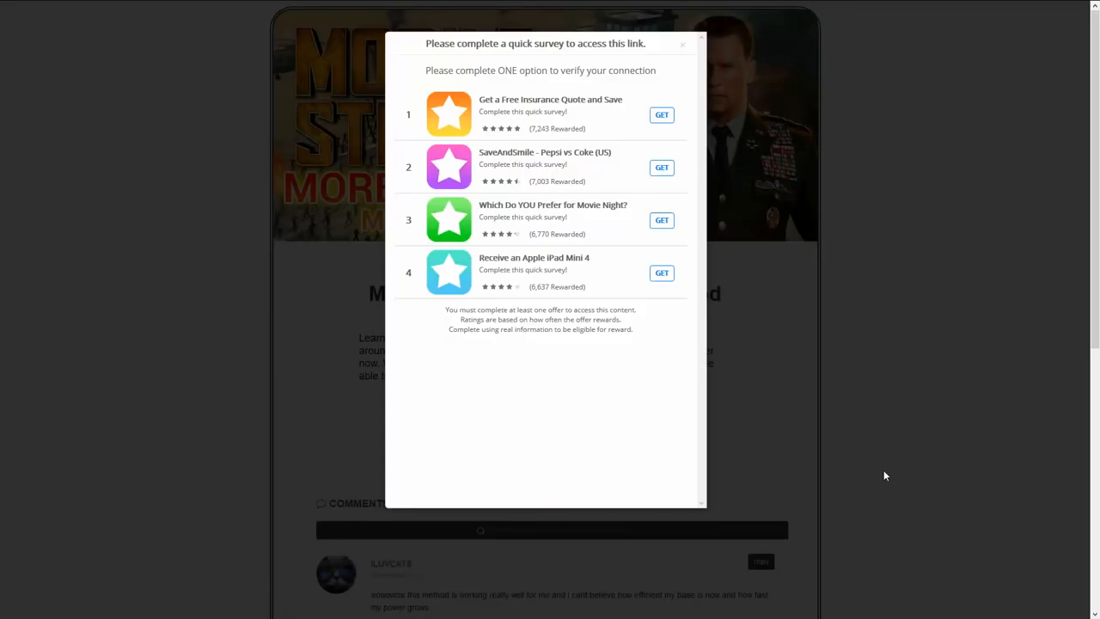